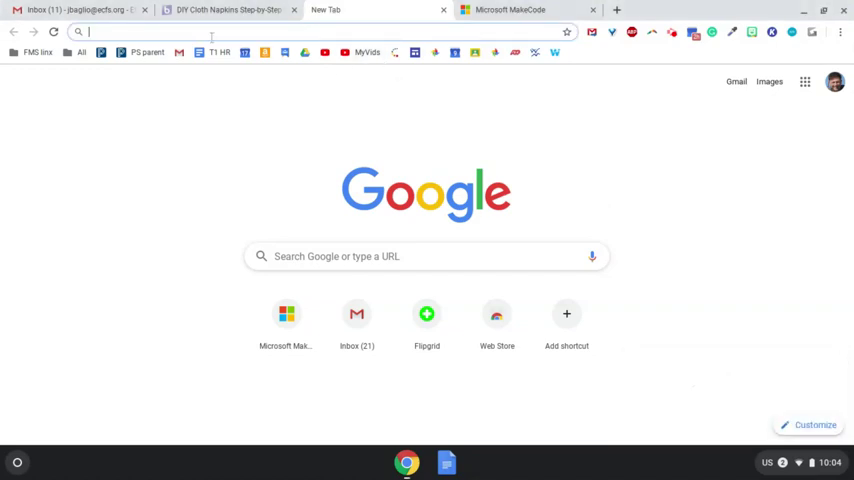
- Navigate the new tab to makecode.com
{"action": "type", "text": "makecode.com"}
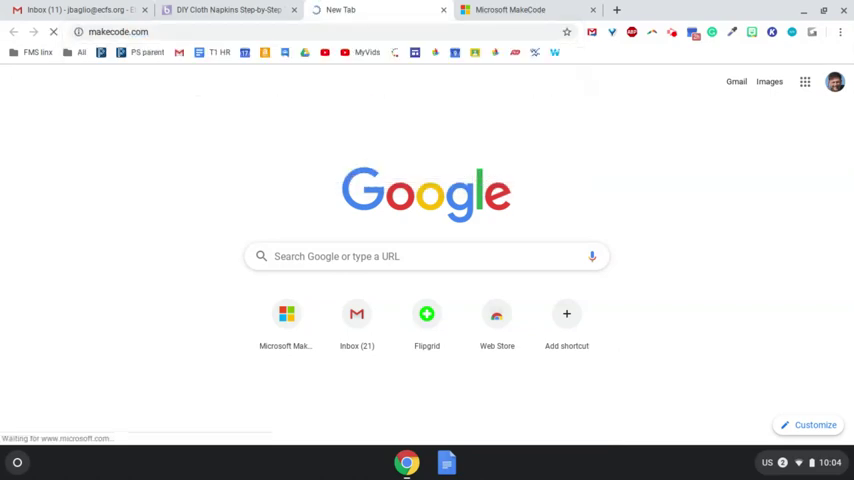
- Choose micro:bit on the MakeCode home page to enter its editor
{"action": "left_click", "coordinate": [286, 314]}
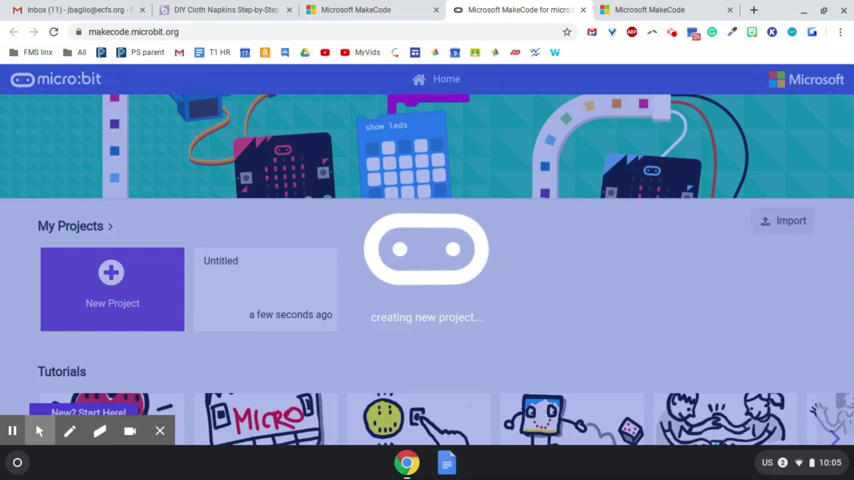
- Create a New Project, expand Advanced in the toolbox and go to Extensions
{"action": "left_click", "coordinate": [264, 288]}
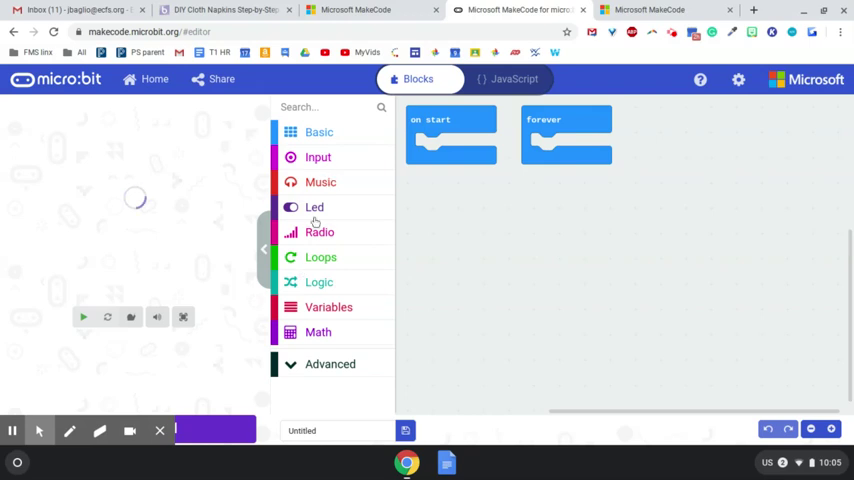
{"action": "mouse_move", "coordinate": [364, 360]}
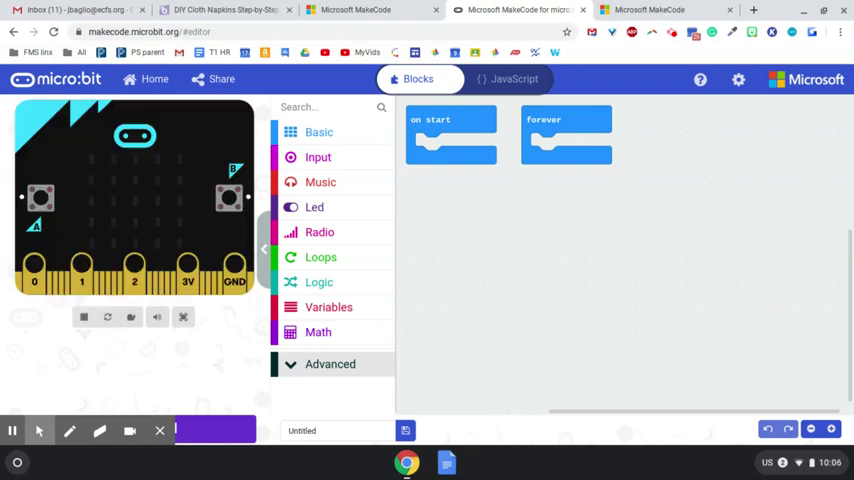
{"action": "left_click", "coordinate": [330, 364]}
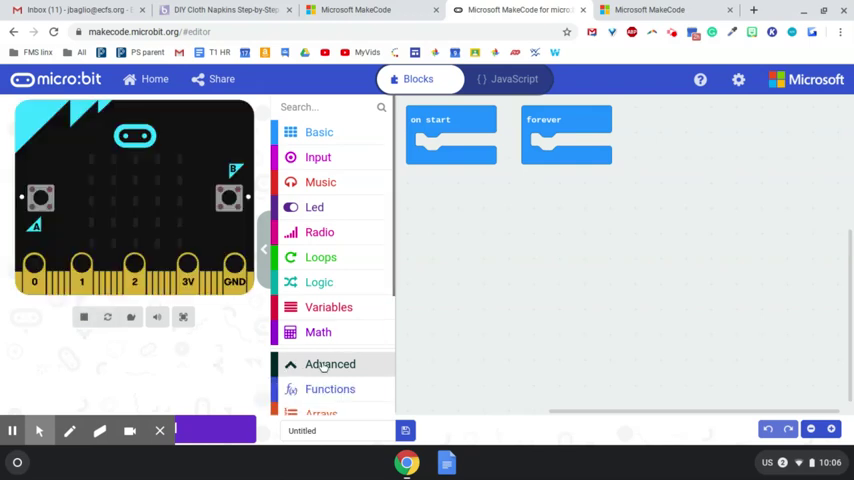
{"action": "left_click", "coordinate": [332, 364]}
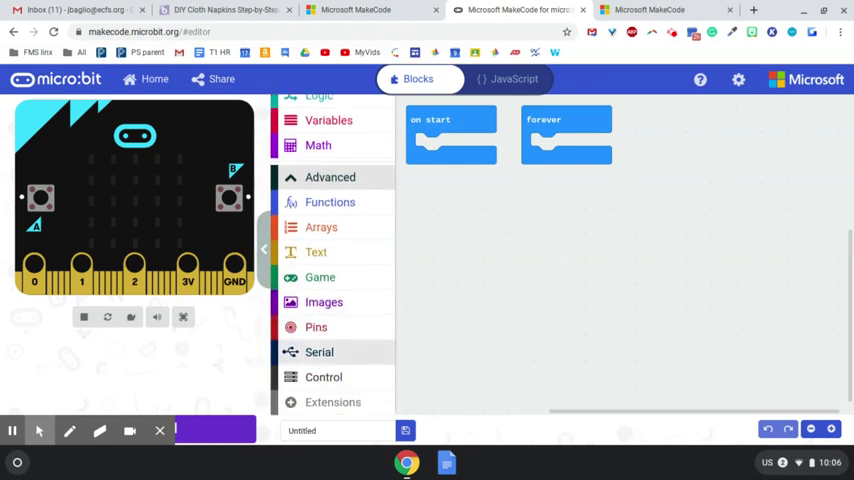
{"action": "left_click", "coordinate": [332, 402]}
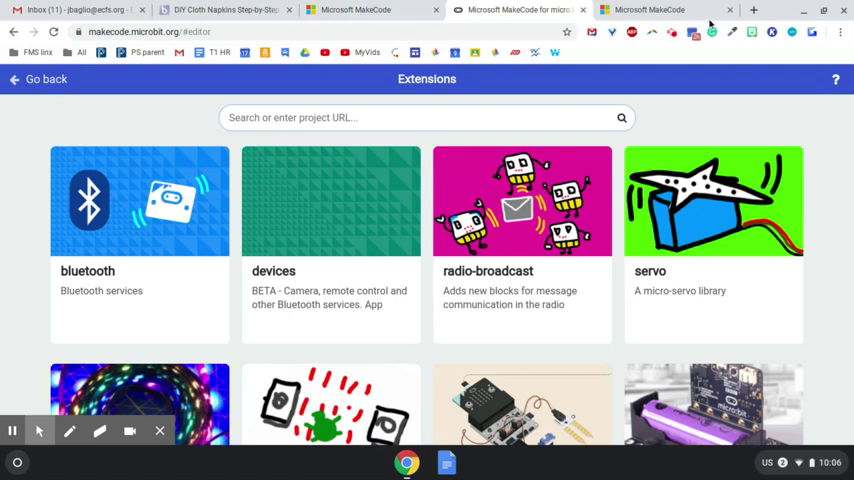
{"action": "mouse_move", "coordinate": [402, 46]}
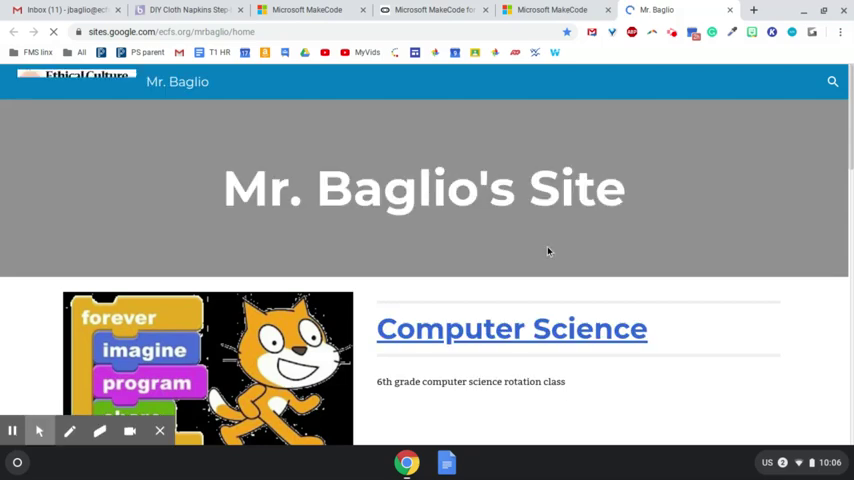
- Navigate the course site through Engineering 7 to the Robotic Zoo project page
{"action": "scroll", "scroll_direction": "down", "scroll_amount": 3}
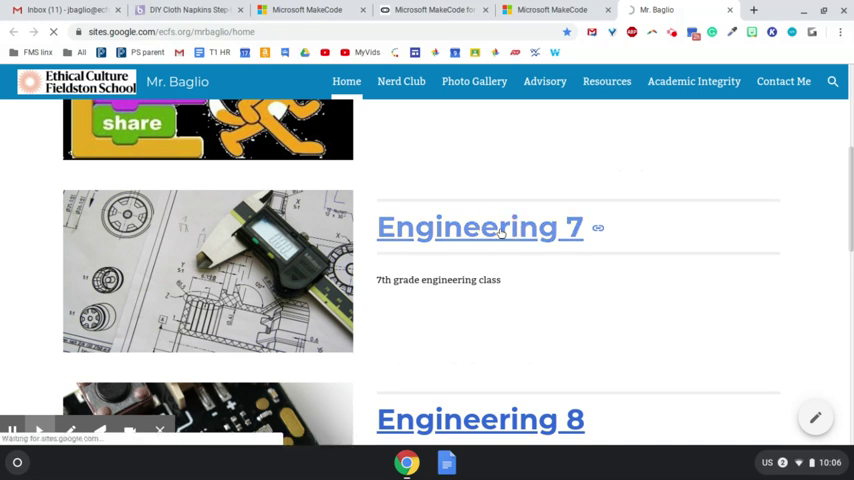
{"action": "left_click", "coordinate": [478, 228]}
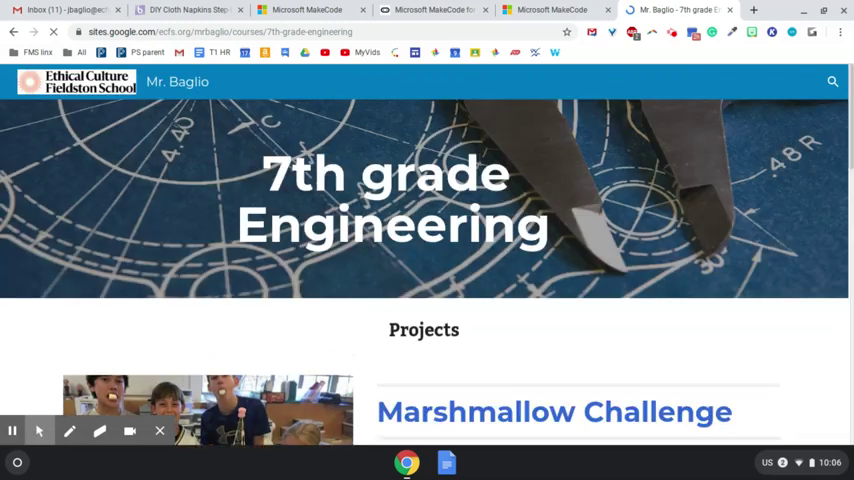
{"action": "scroll", "scroll_direction": "down", "scroll_amount": 3}
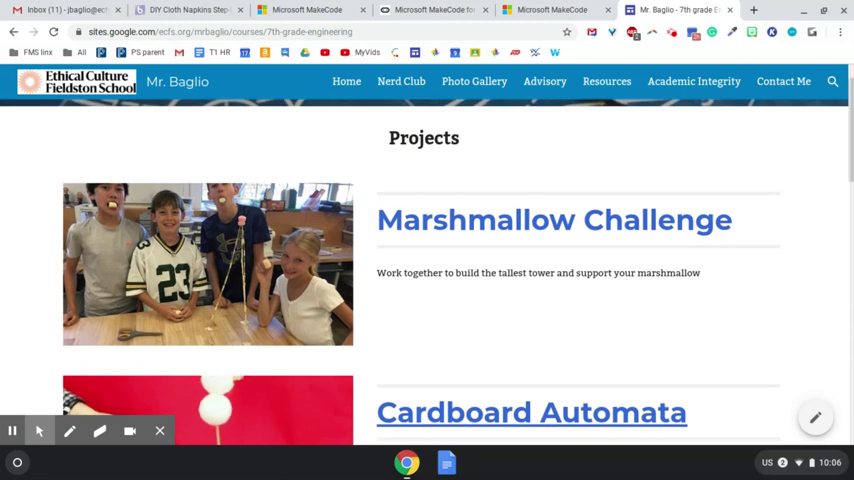
{"action": "scroll", "scroll_direction": "down", "scroll_amount": 3}
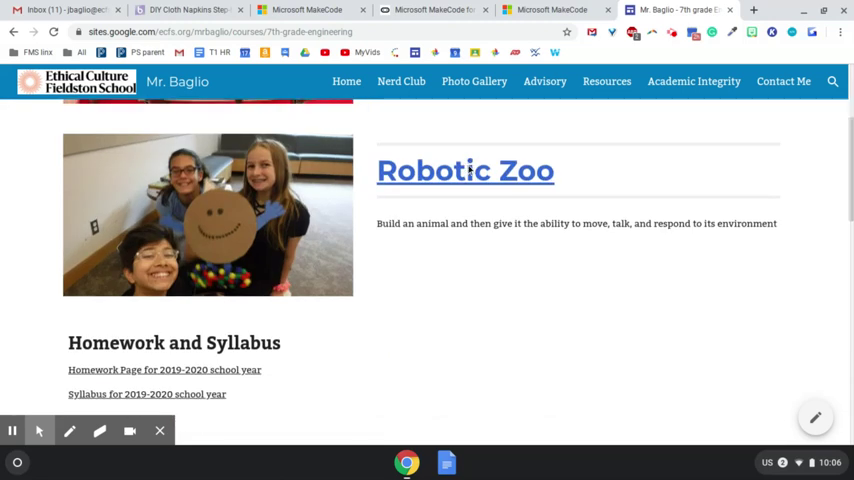
{"action": "left_click", "coordinate": [466, 172]}
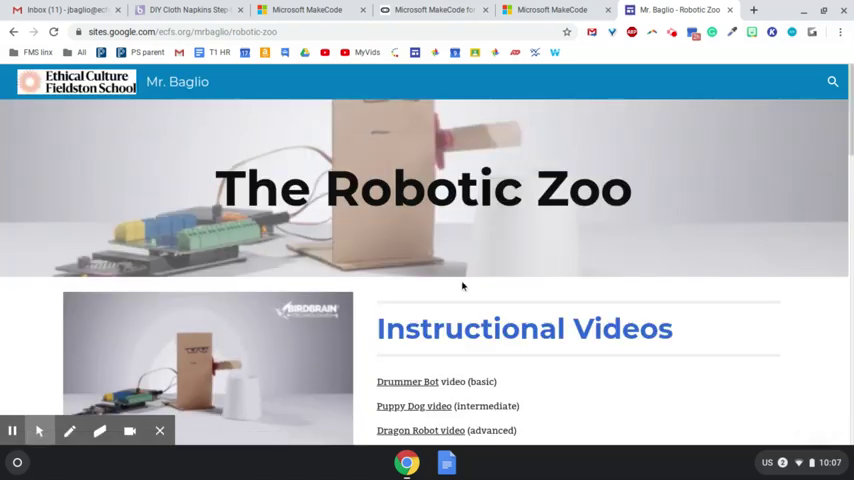
- Follow the github.com/BirdBrainTechnologies/pxt-hummingbird-duo link under Coding the Hummingbird/Bit
{"action": "scroll", "scroll_direction": "down", "scroll_amount": 3}
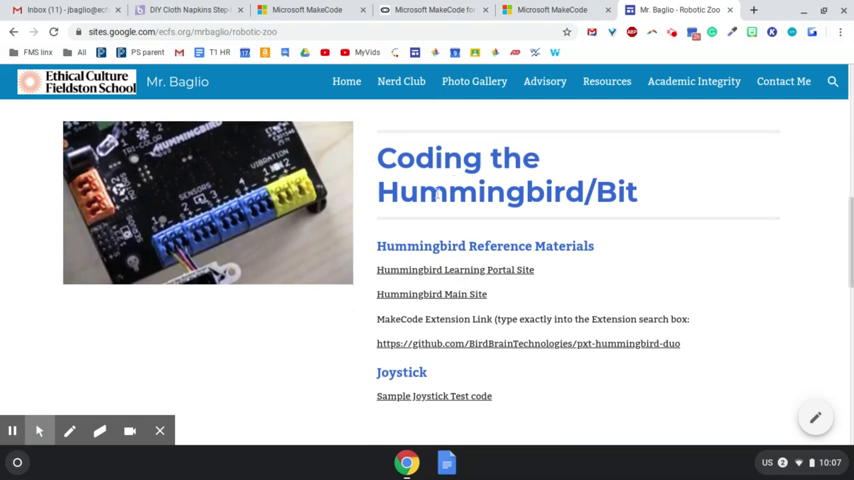
{"action": "mouse_move", "coordinate": [680, 344]}
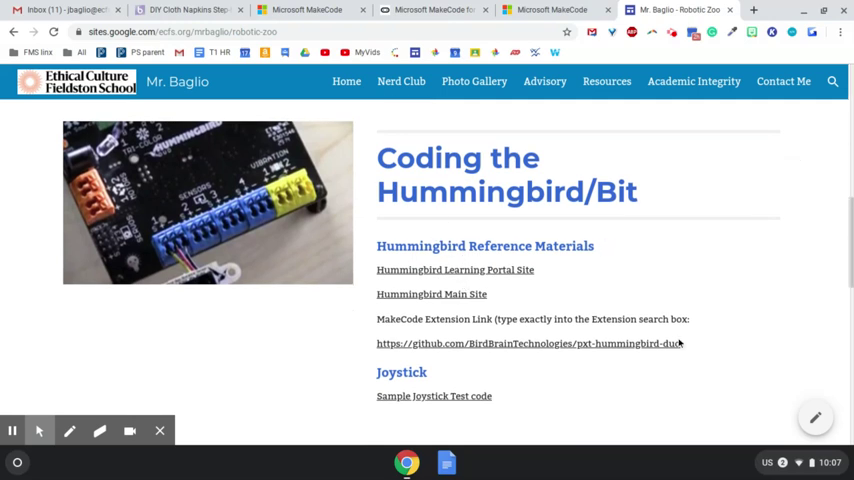
{"action": "mouse_move", "coordinate": [680, 348]}
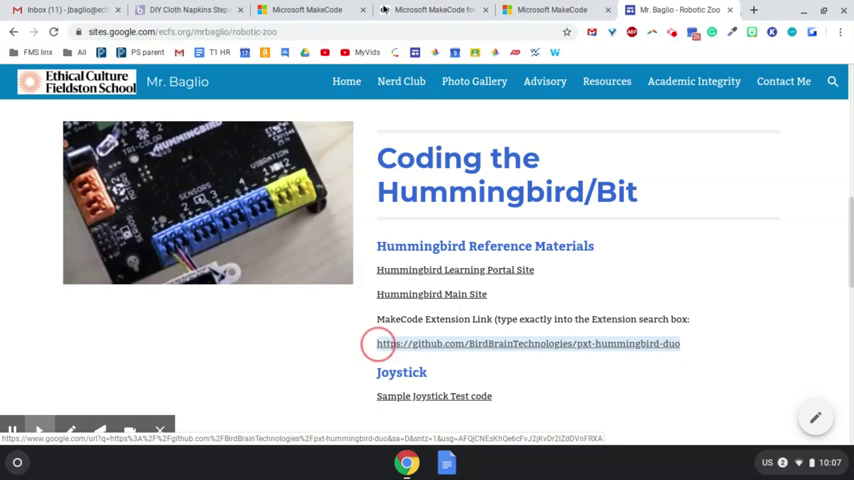
{"action": "left_click", "coordinate": [528, 344]}
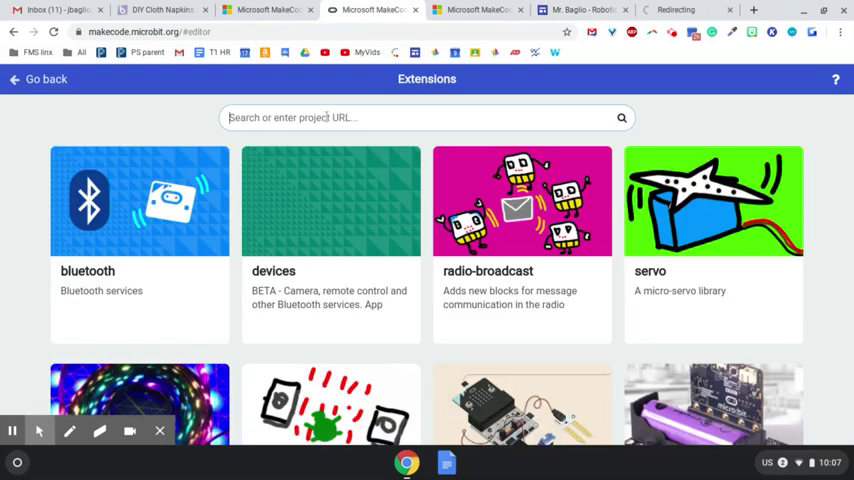
- Search Extensions for the pxt-hummingbird-duo GitHub URL and add the hummingbird extension
{"action": "type", "text": "https://github.com/BirdBrainTechnologies/pxt-hummingbird-duo"}
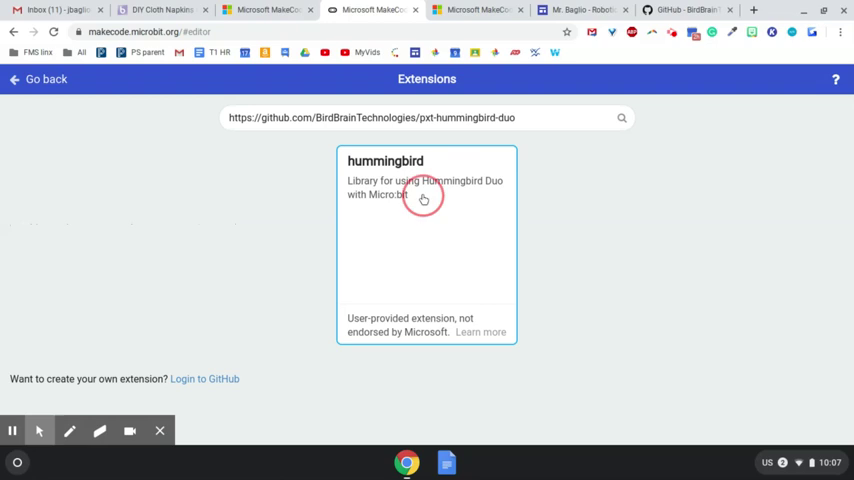
{"action": "left_click", "coordinate": [424, 244]}
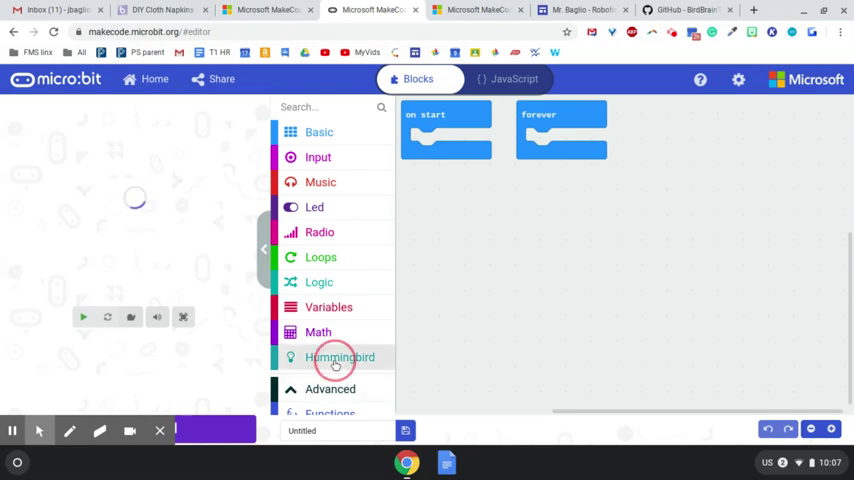
- Expand the Hummingbird category, showing start, LED, tri-color LED and servo blocks
{"action": "left_click", "coordinate": [340, 356]}
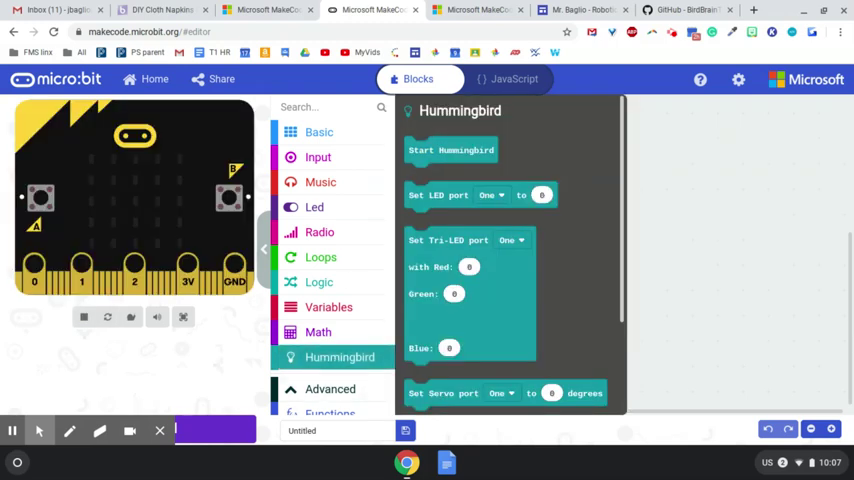